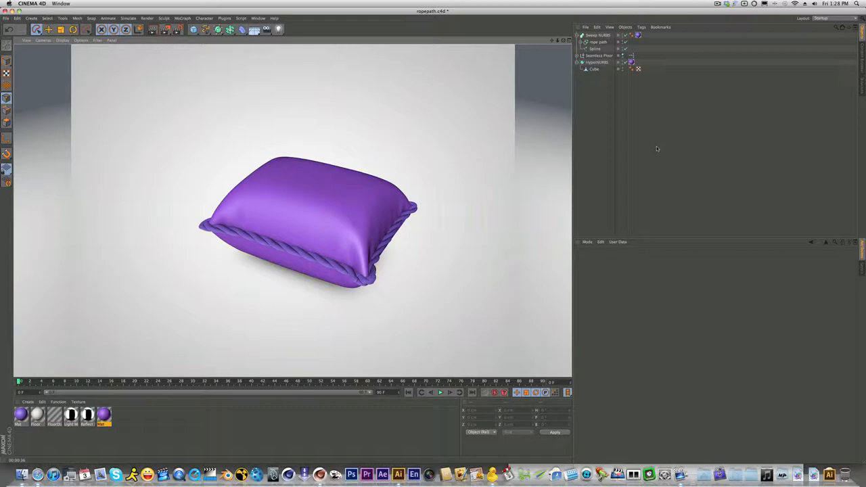
mouse_move(477, 168)
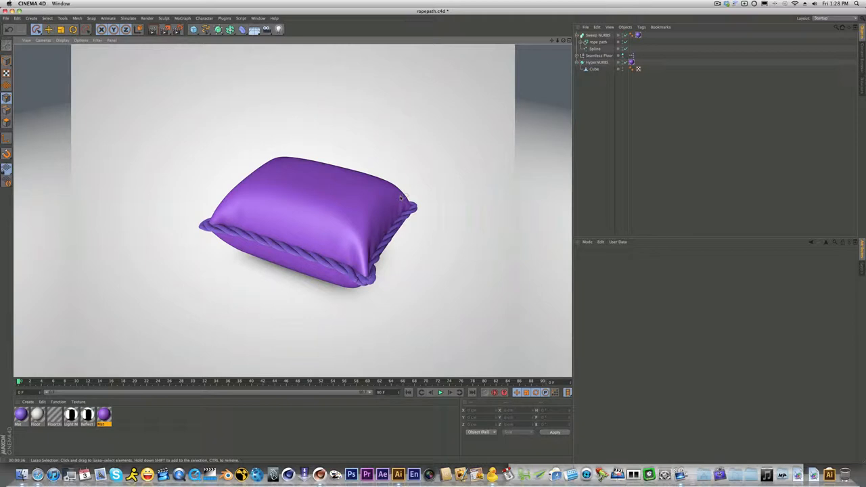
mouse_move(301, 187)
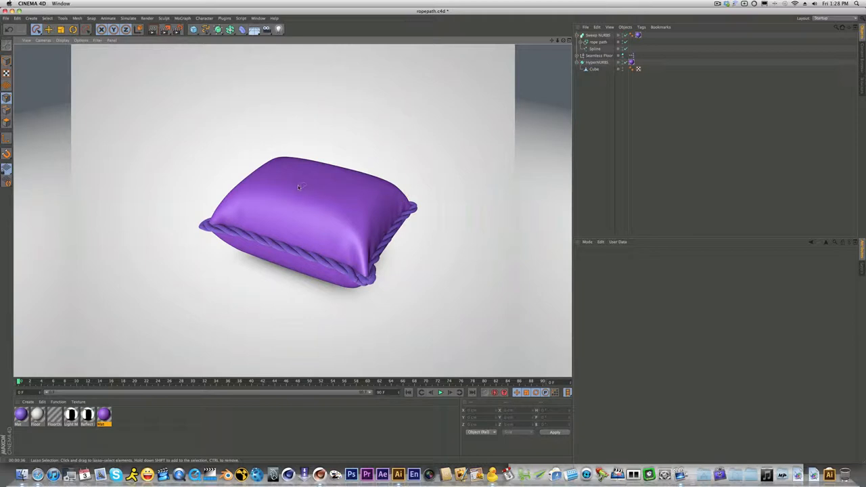
mouse_move(332, 181)
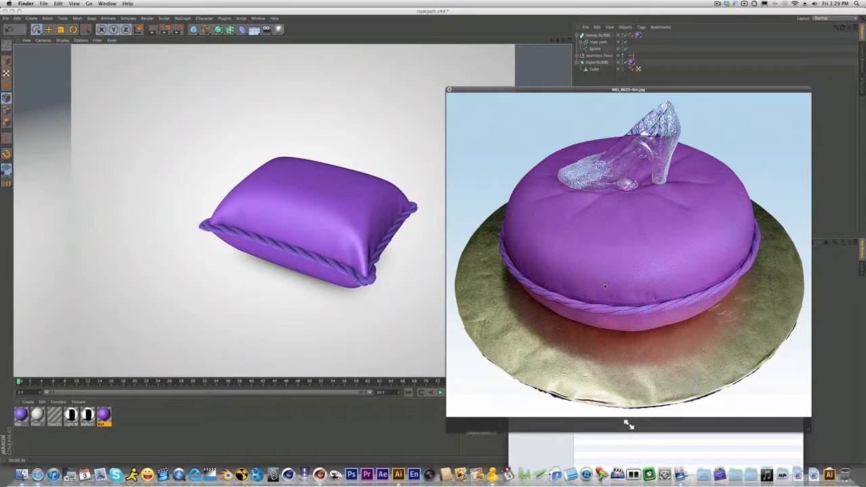
mouse_move(484, 260)
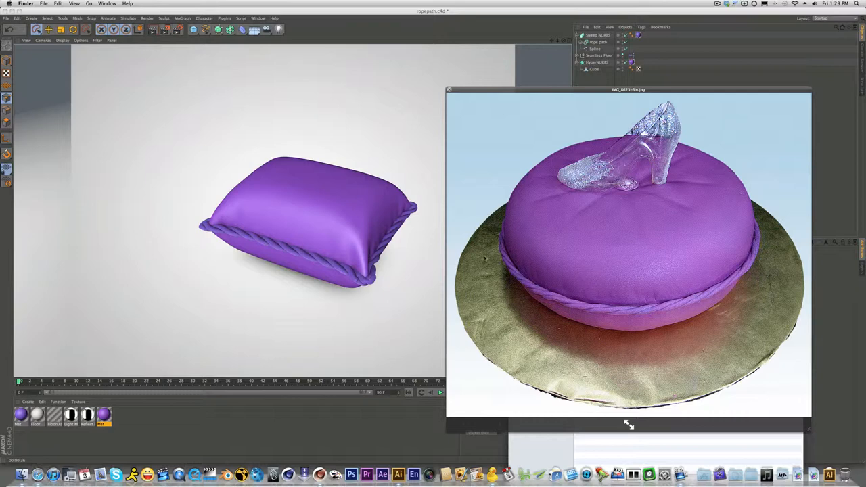
mouse_move(408, 247)
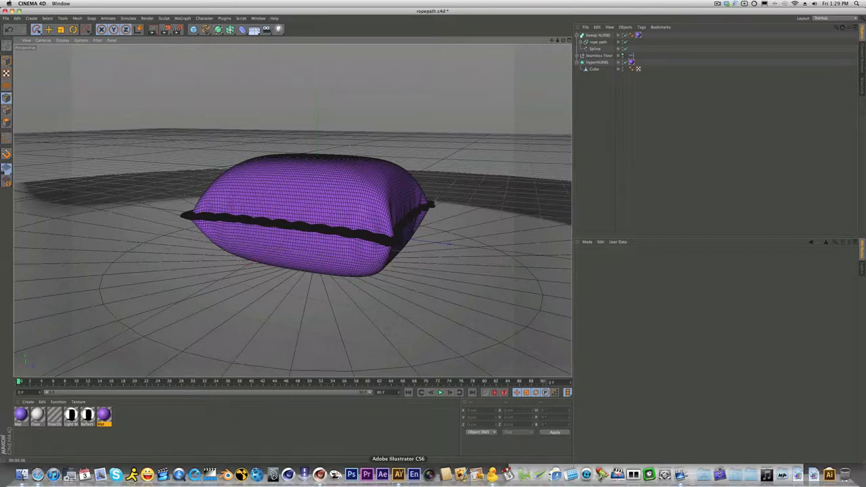
Return the viewport to the editor view of the purple pillow mesh with its rope trim.
click(397, 474)
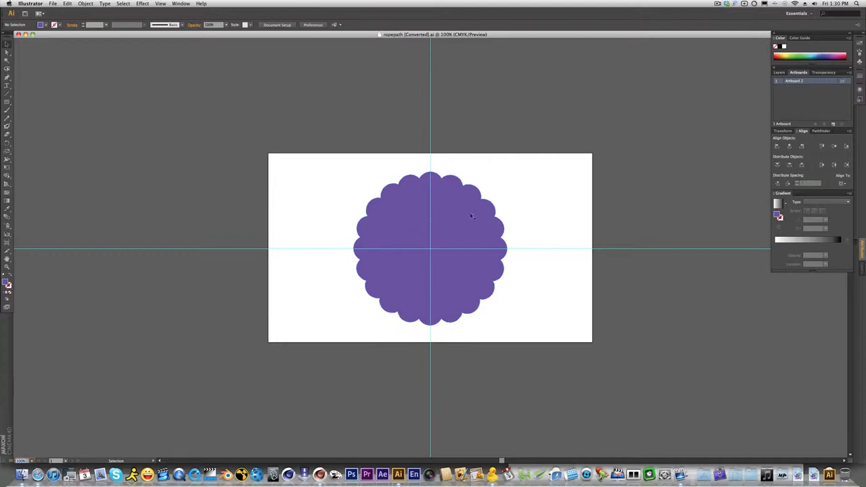
mouse_move(338, 186)
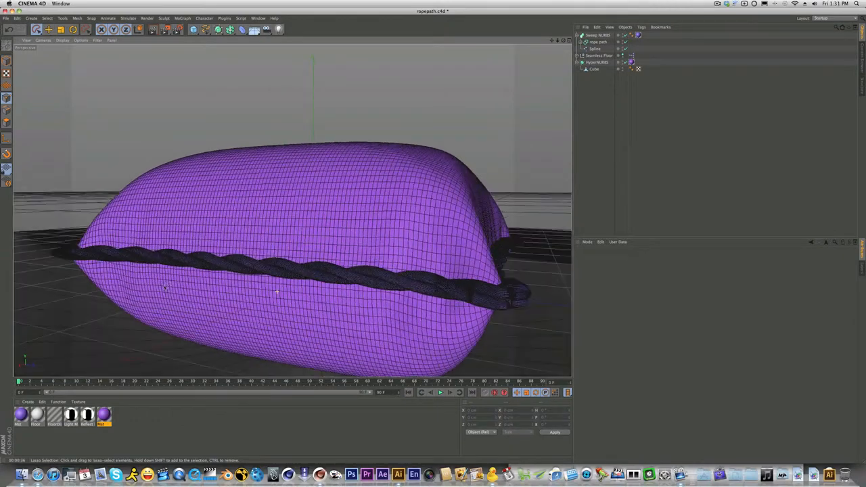
Orbit the perspective view to inspect the twisted rope running along the pillow's seam.
drag(271, 203, 284, 298)
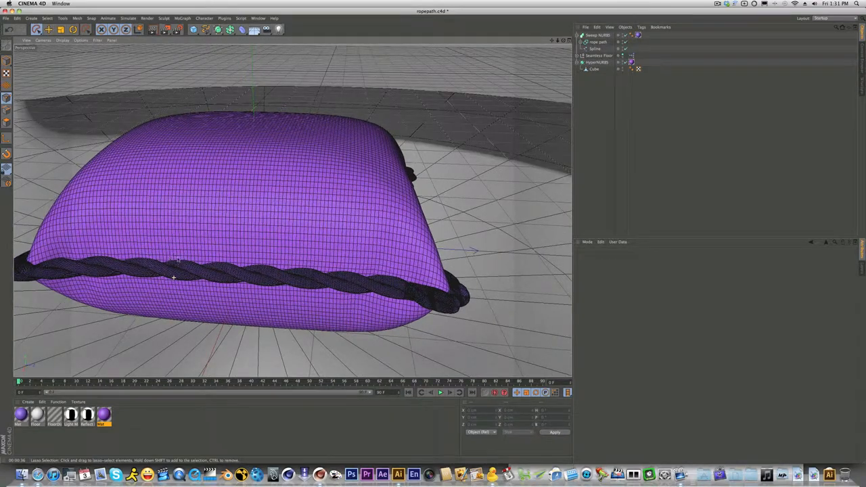
drag(271, 203, 305, 196)
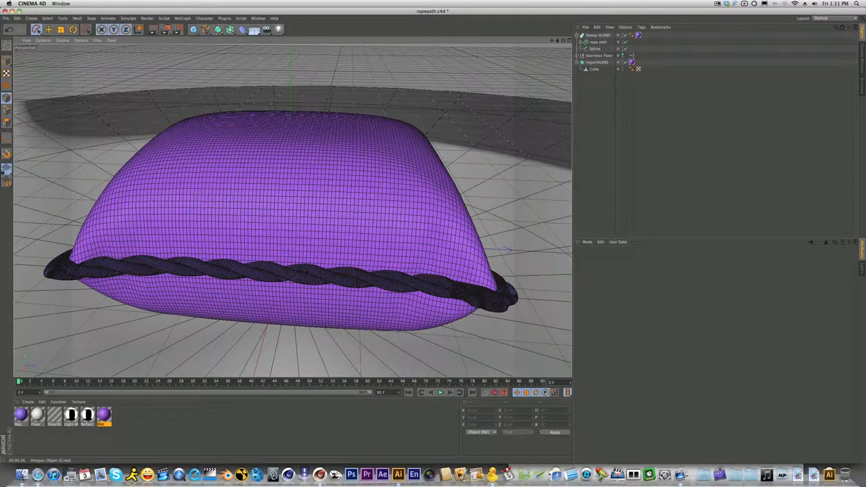
click(717, 4)
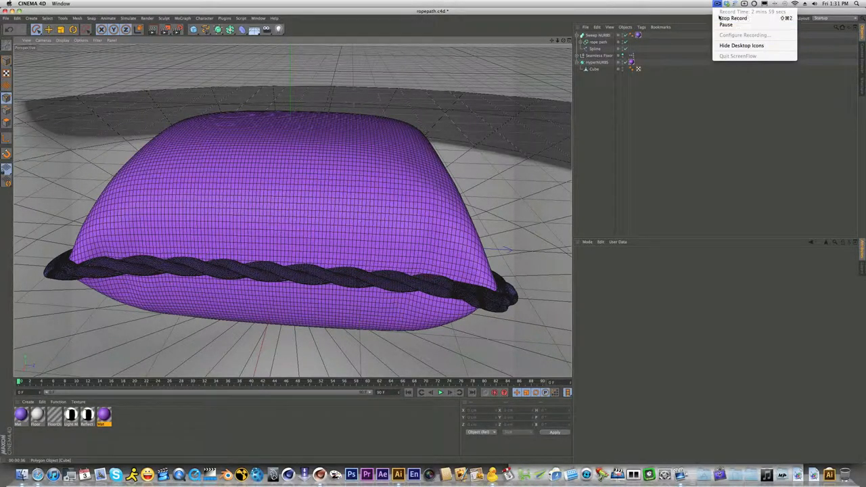